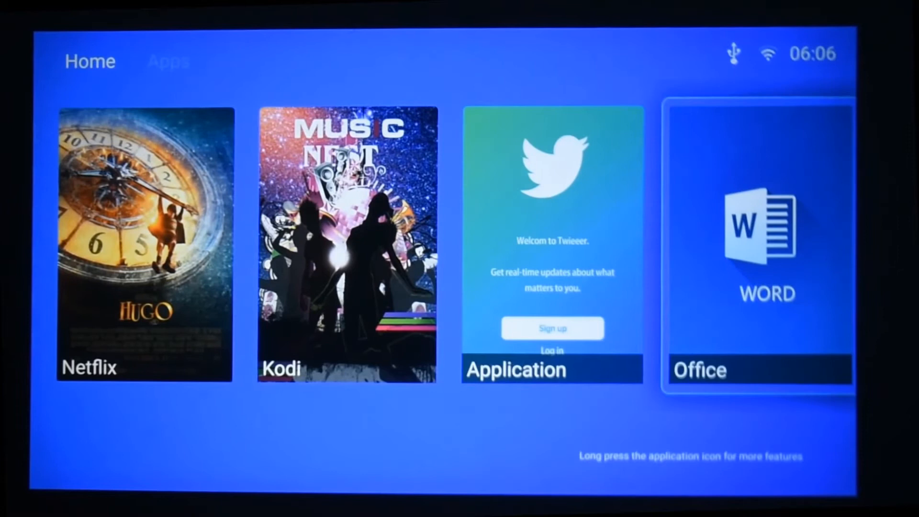
# Show the launcher's Apps page after briefly opening and closing the input source list.
pyautogui.click(168, 61)
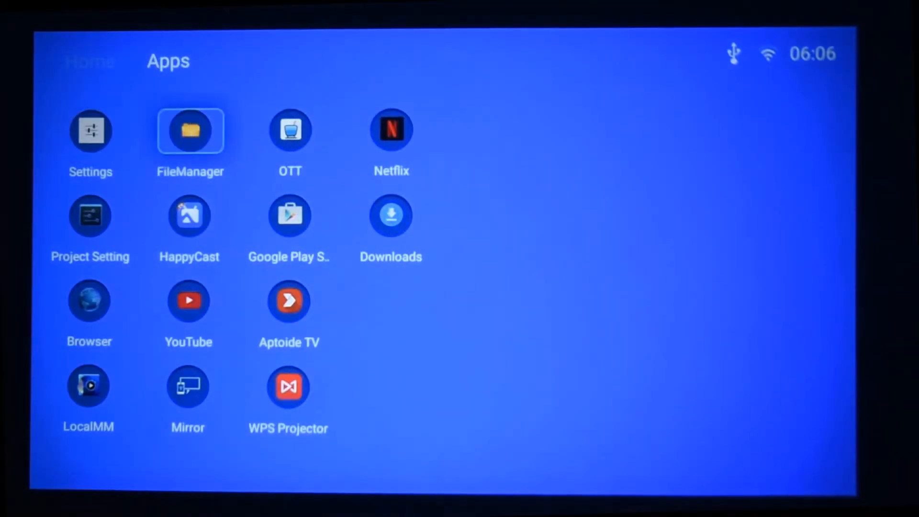
pyautogui.click(190, 130)
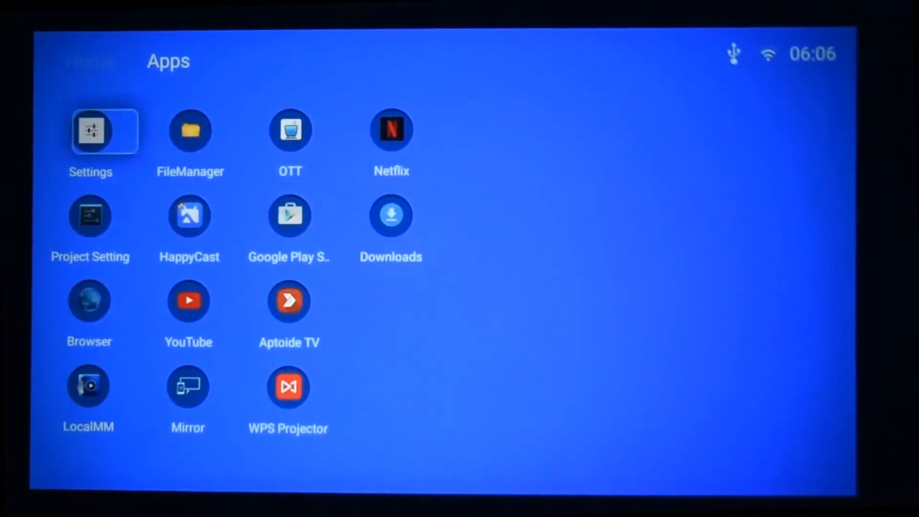
pyautogui.click(89, 61)
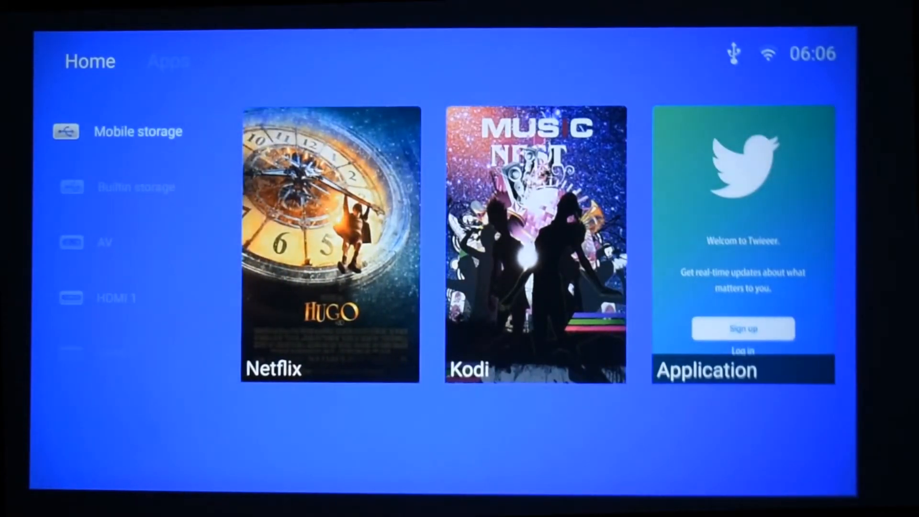
pyautogui.click(138, 131)
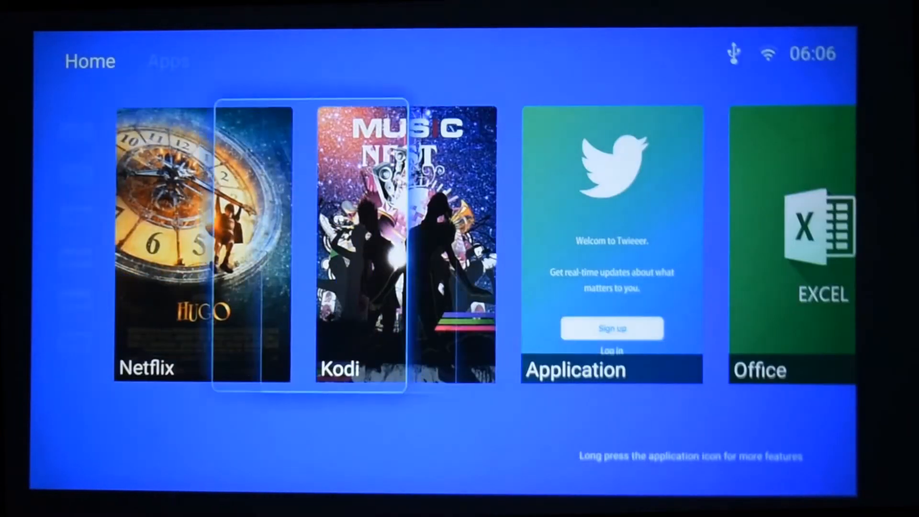
pyautogui.click(167, 60)
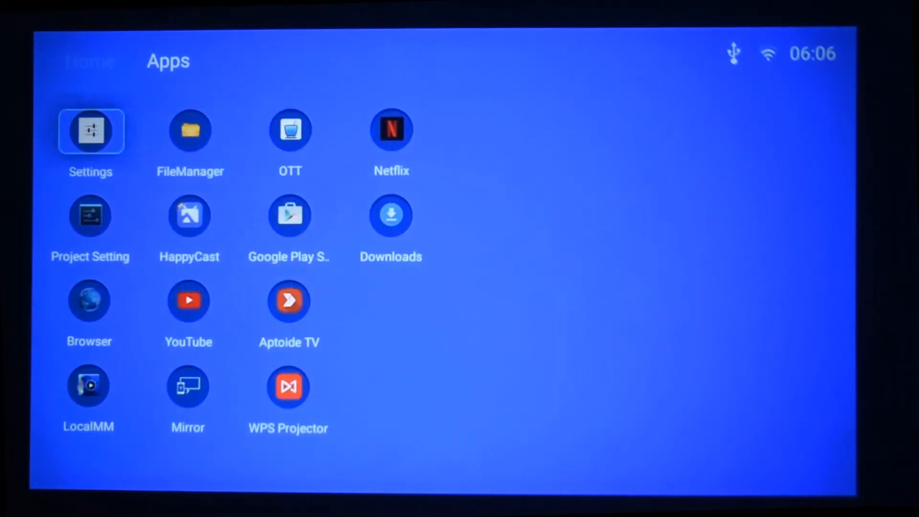
pyautogui.moveTo(289, 228)
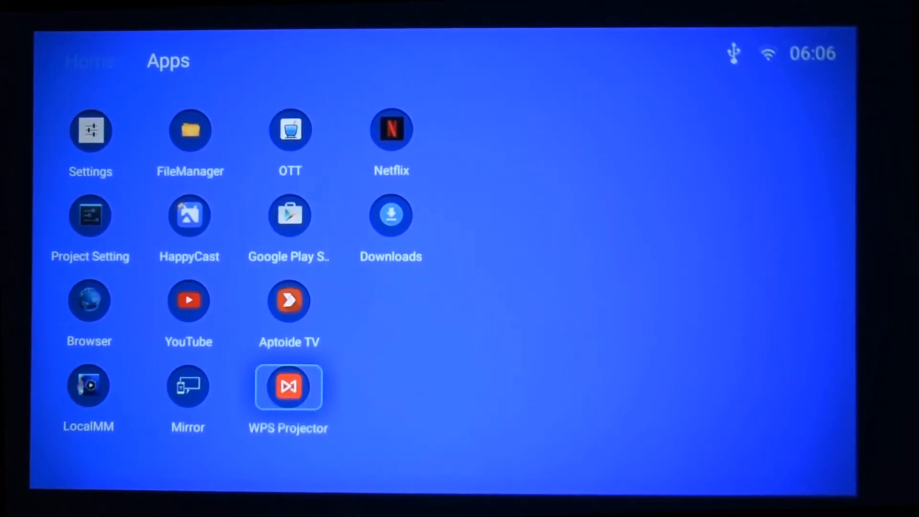
# Launch WPS Projector and open the Removable Disk 58E7-F0E9 contents.
pyautogui.click(288, 387)
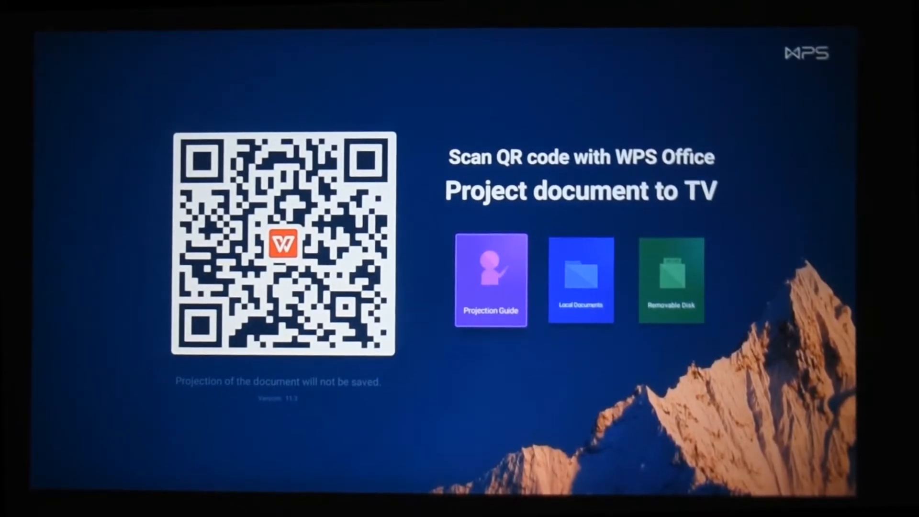
pyautogui.click(579, 280)
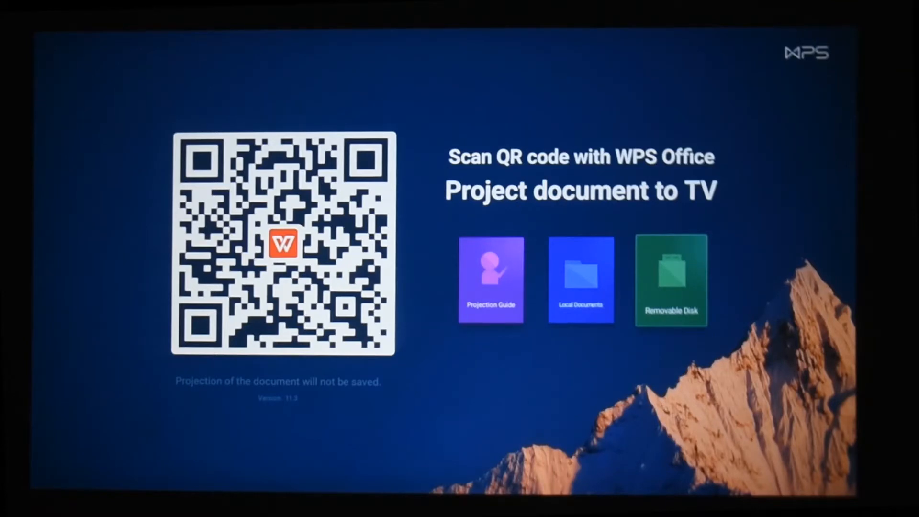
pyautogui.click(671, 280)
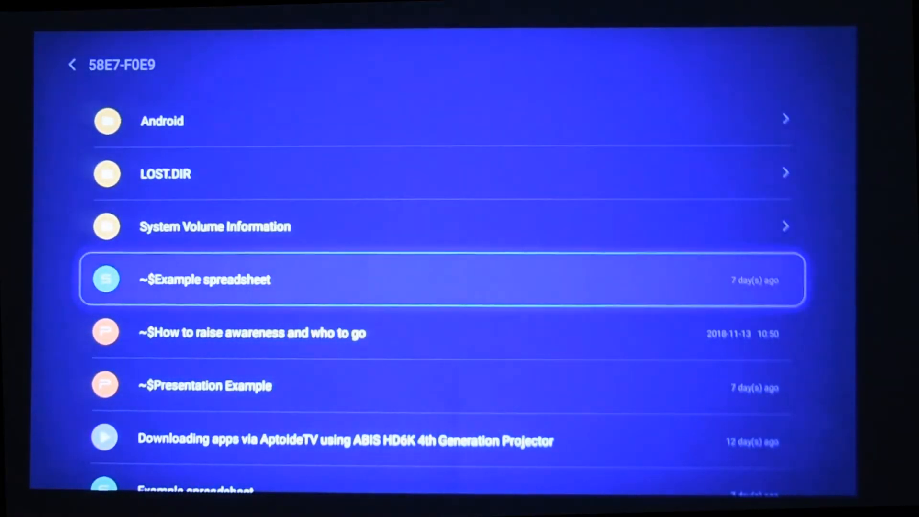
# Scroll down to the Presentation Example file and open its Play Mode dialog.
pyautogui.scroll(-3)
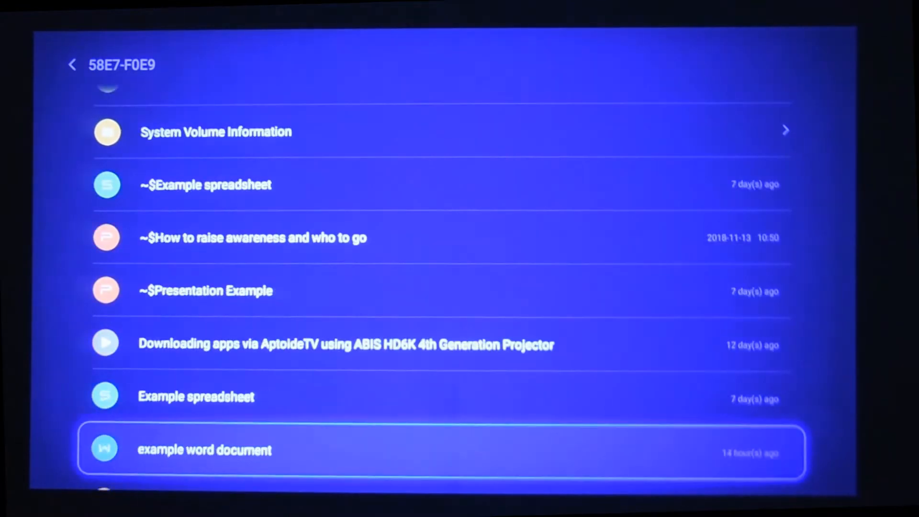
pyautogui.scroll(-3)
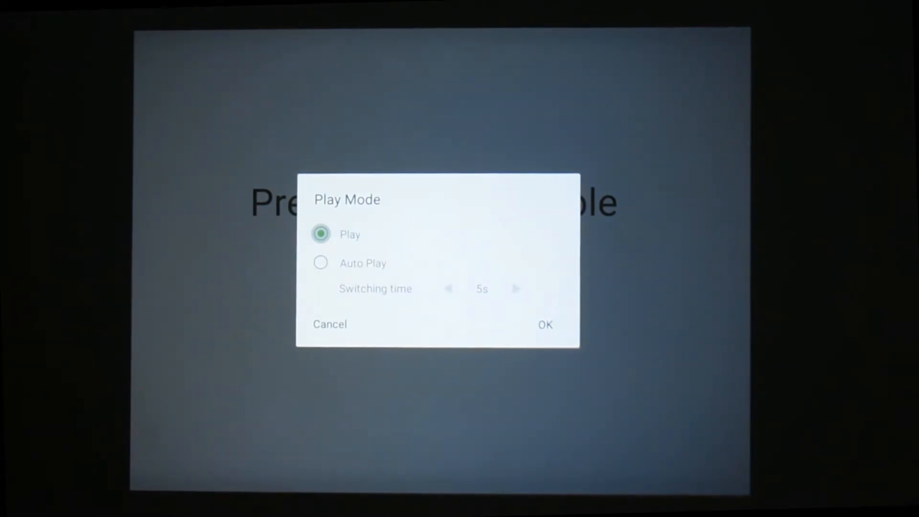
# Choose Auto Play with a 20-second switching time and start the slideshow.
pyautogui.click(545, 324)
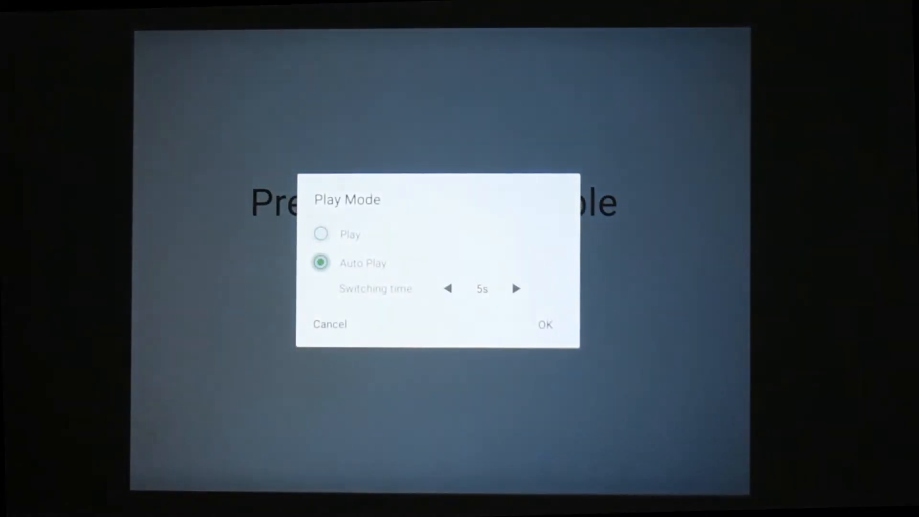
pyautogui.click(448, 288)
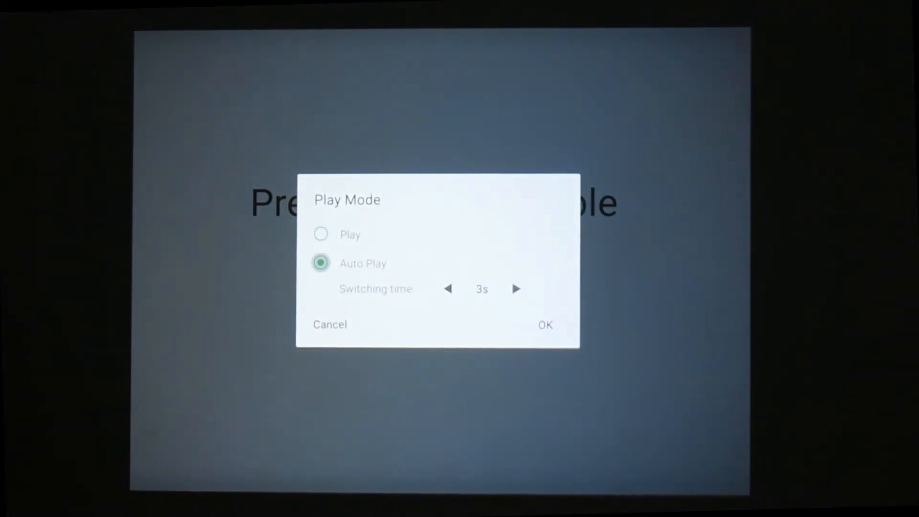
pyautogui.click(515, 288)
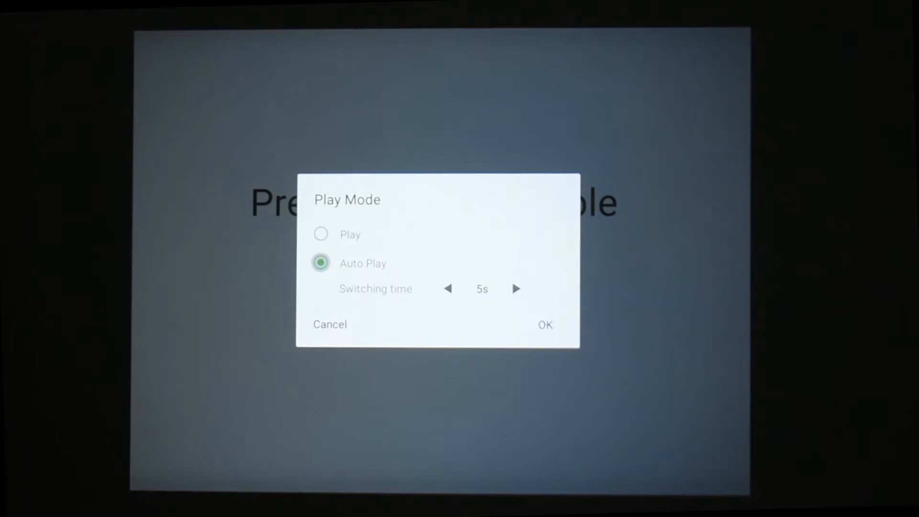
pyautogui.click(515, 289)
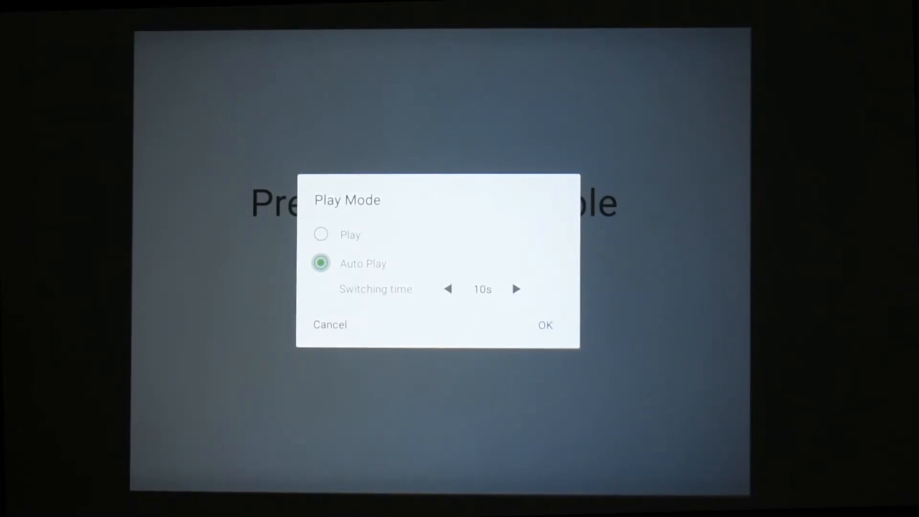
pyautogui.click(516, 288)
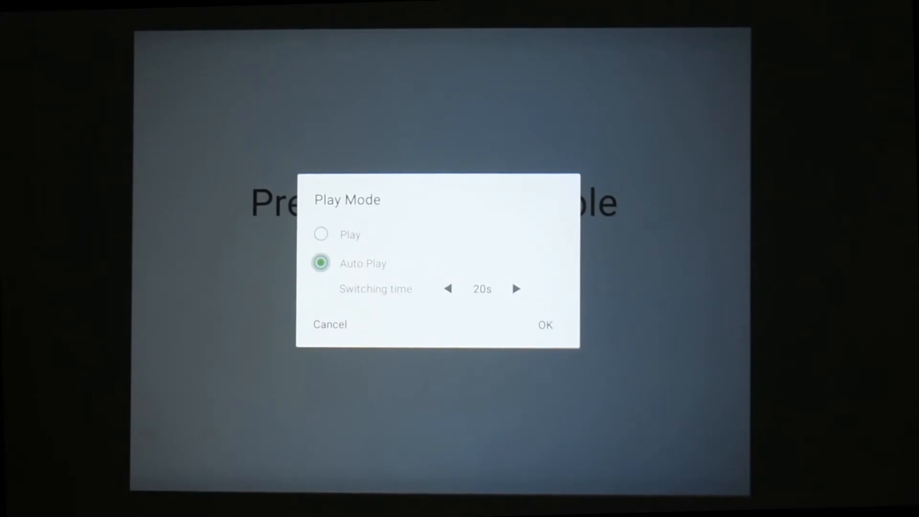
pyautogui.click(545, 324)
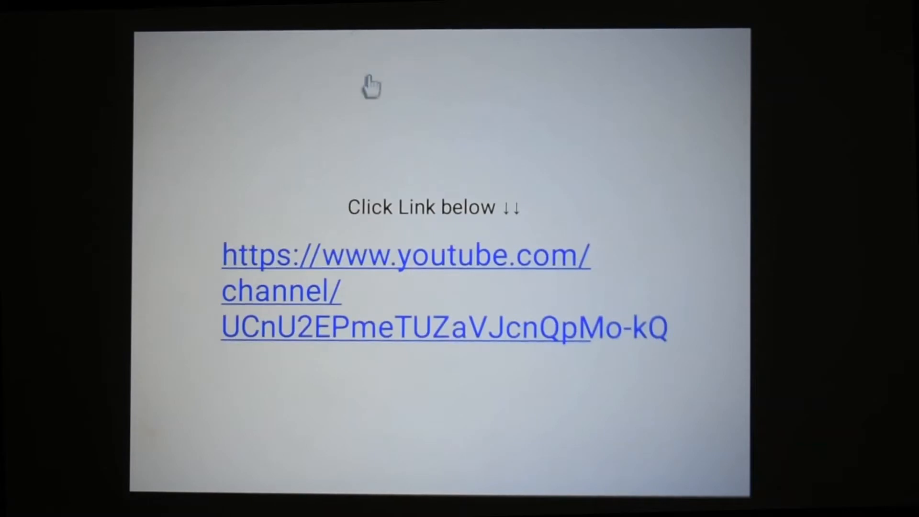
pyautogui.moveTo(393, 370)
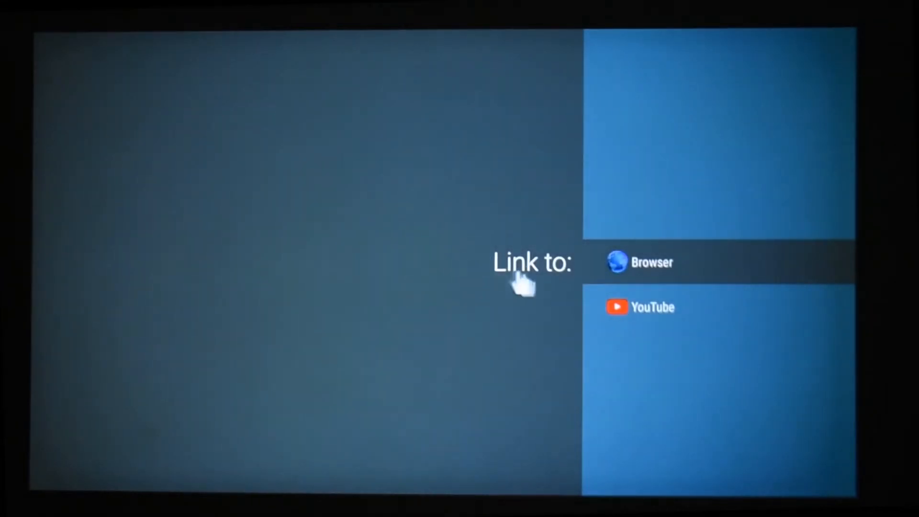
pyautogui.moveTo(665, 329)
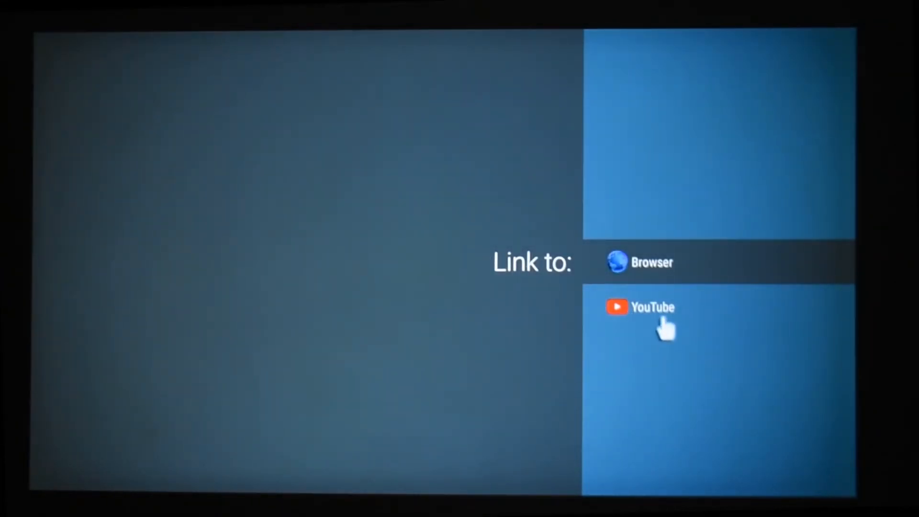
# Open the slide's YouTube link in Browser to show the Tech Geek channel.
pyautogui.click(639, 307)
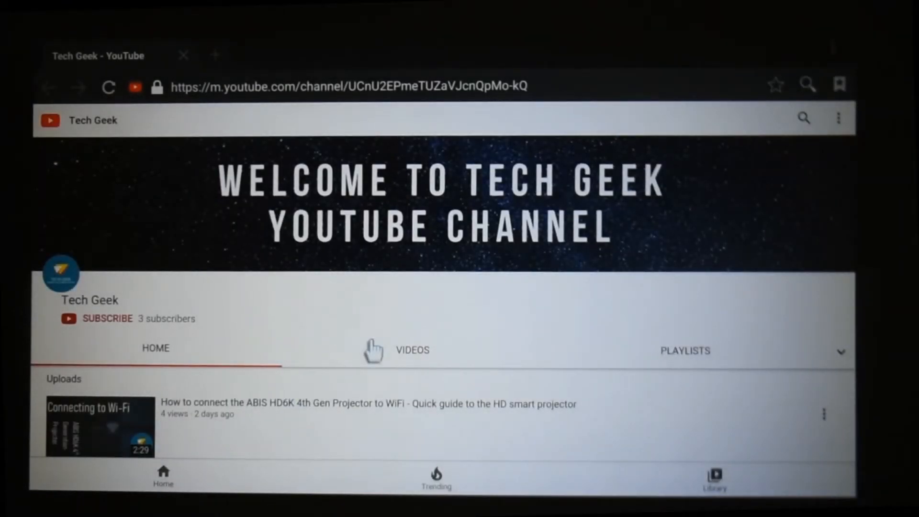
pyautogui.moveTo(335, 392)
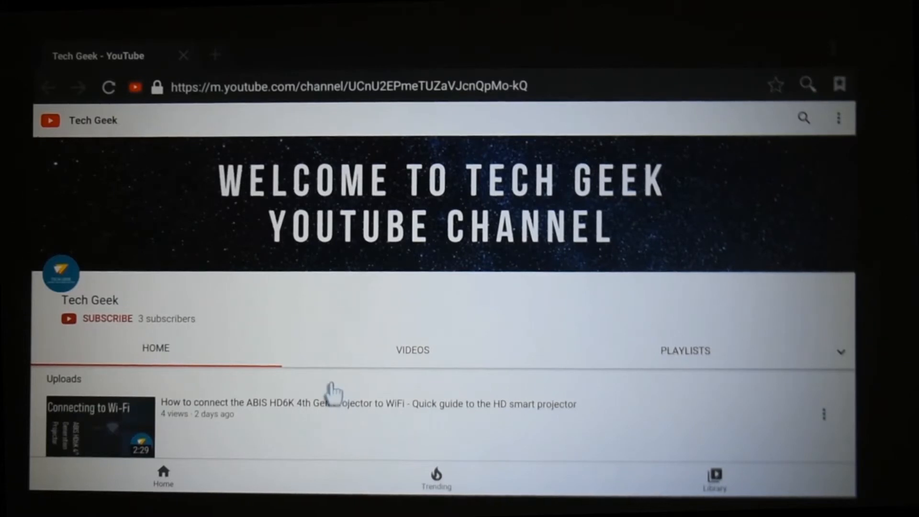
pyautogui.moveTo(207, 350)
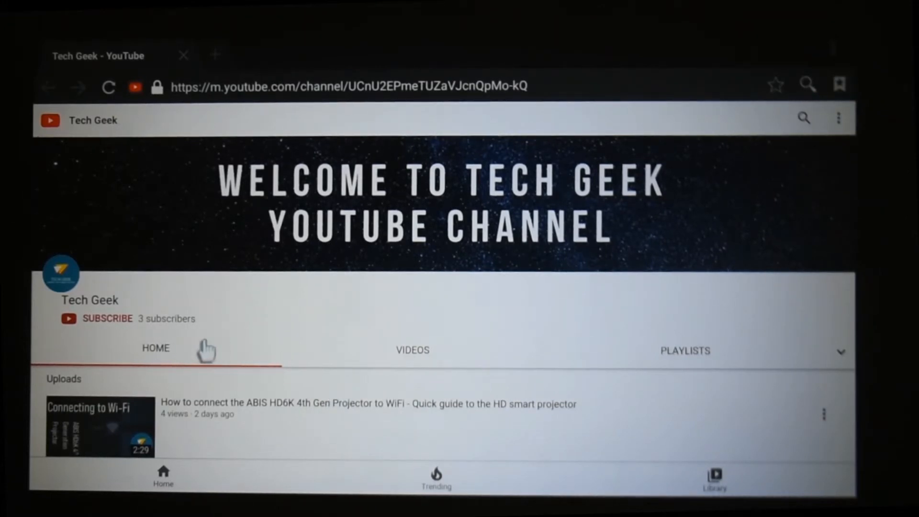
pyautogui.moveTo(366, 327)
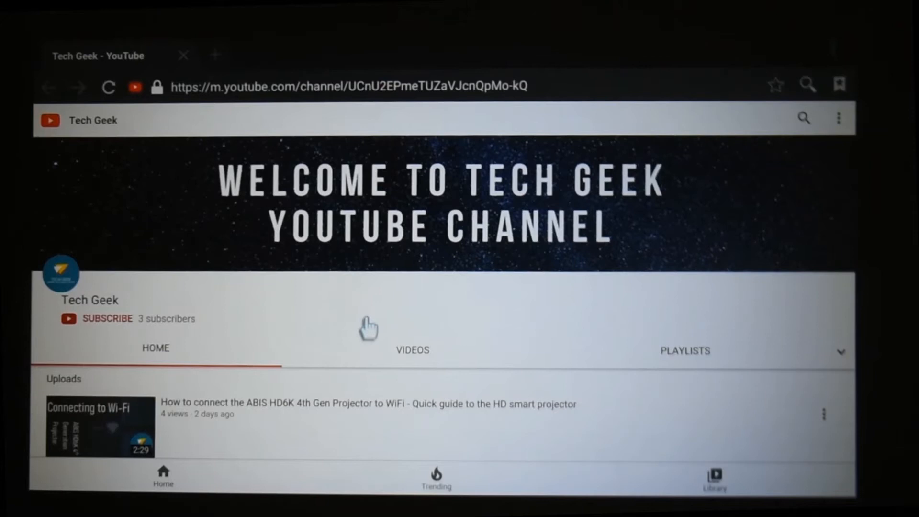
# Scroll through the Tech Geek channel's three uploads before returning to the file list.
pyautogui.scroll(-3)
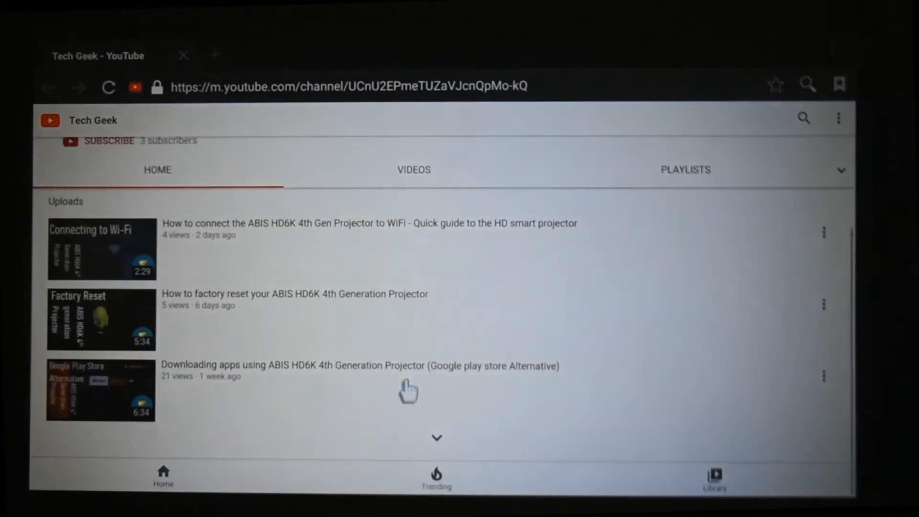
pyautogui.scroll(-3)
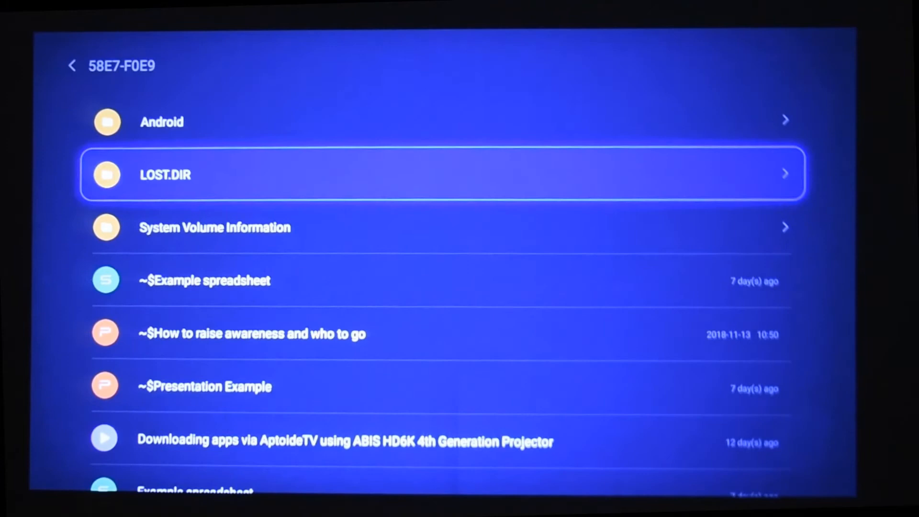
# Scroll through the example word document's newsletter pages to the end.
pyautogui.scroll(-3)
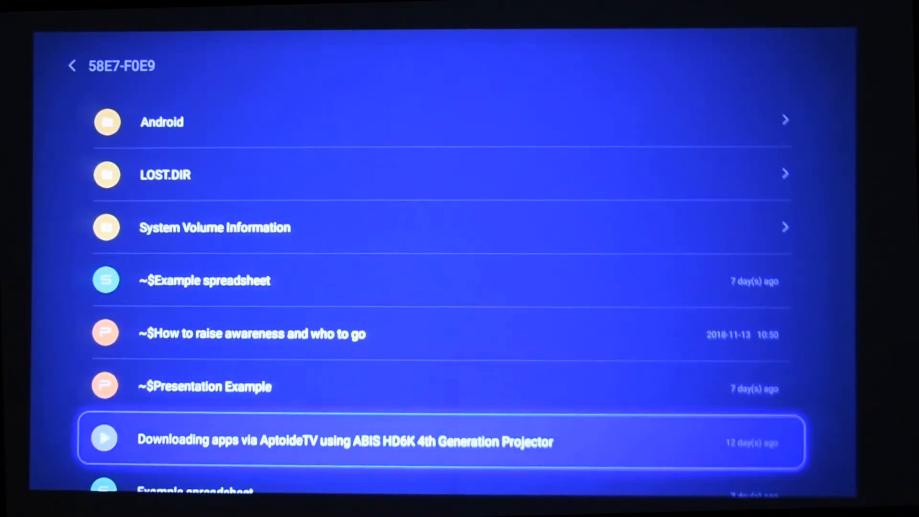
pyautogui.scroll(-3)
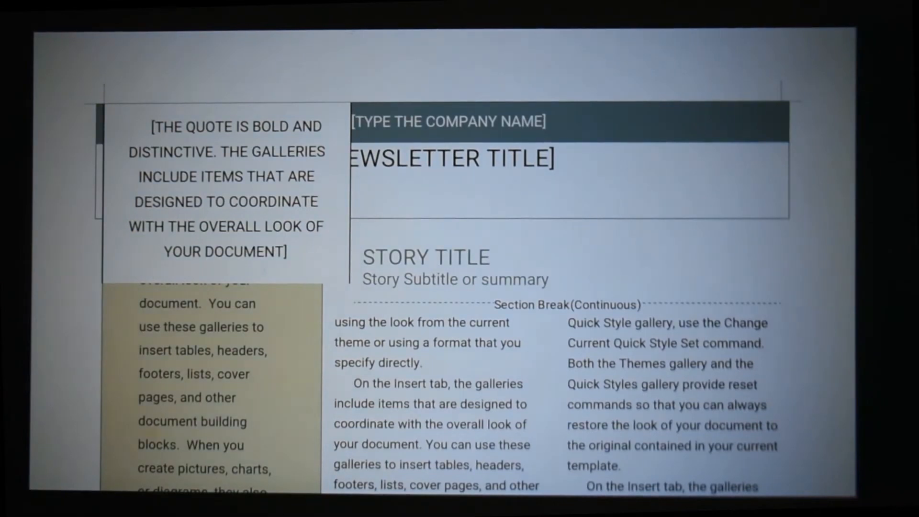
pyautogui.scroll(-3)
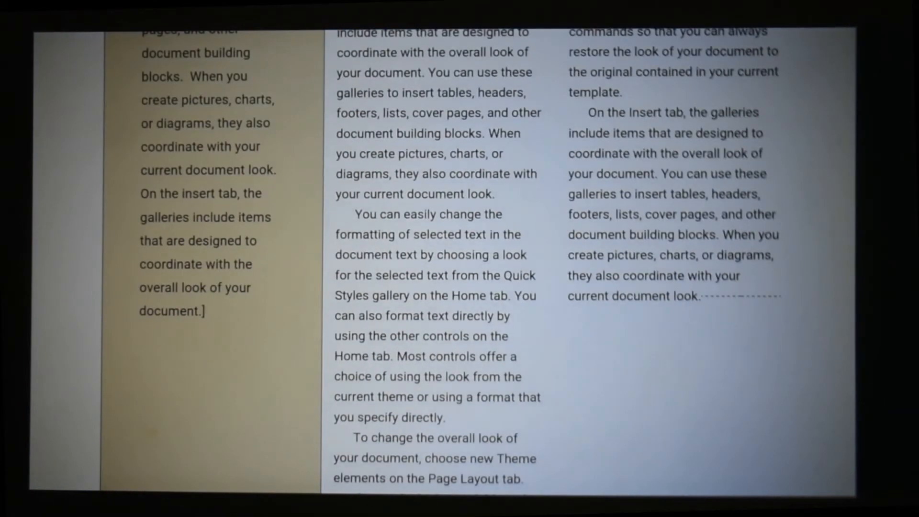
pyautogui.scroll(-3)
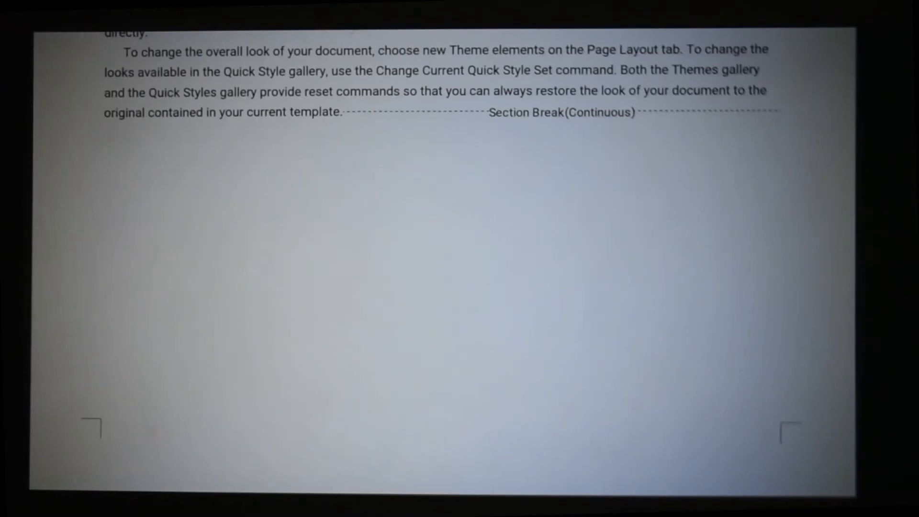
pyautogui.scroll(3)
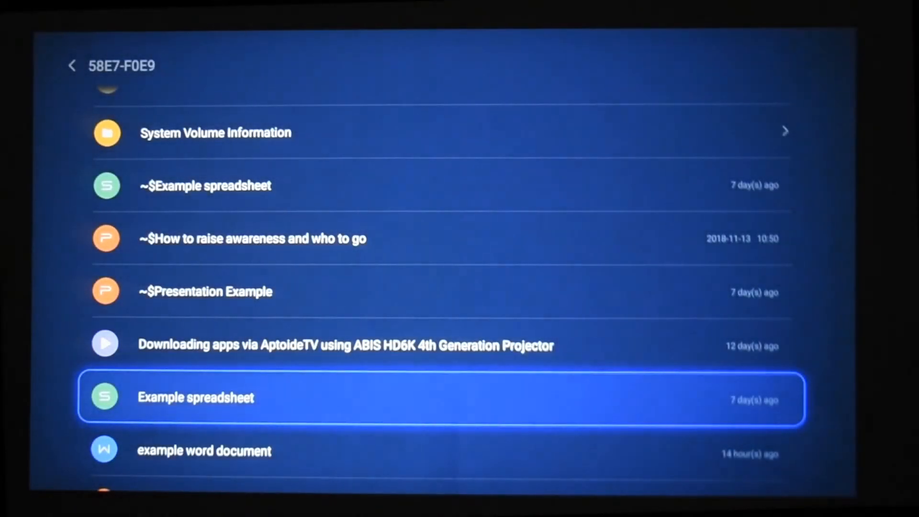
# Scroll to the thumbnail image and open it, getting 'file format is not supported'.
pyautogui.press('up')
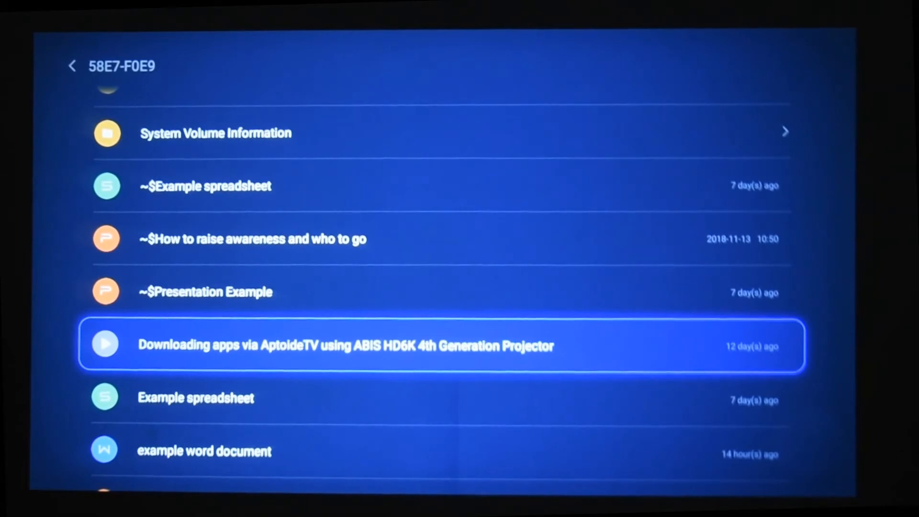
pyautogui.scroll(-3)
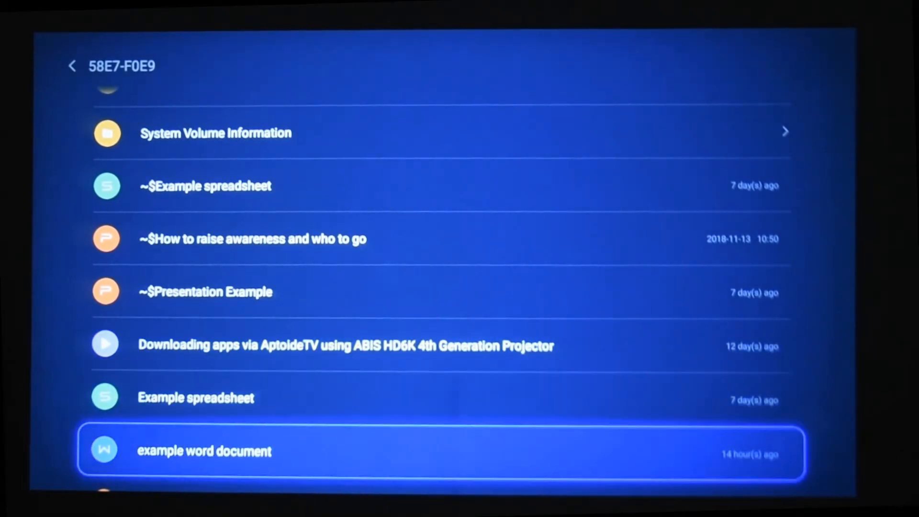
pyautogui.scroll(-3)
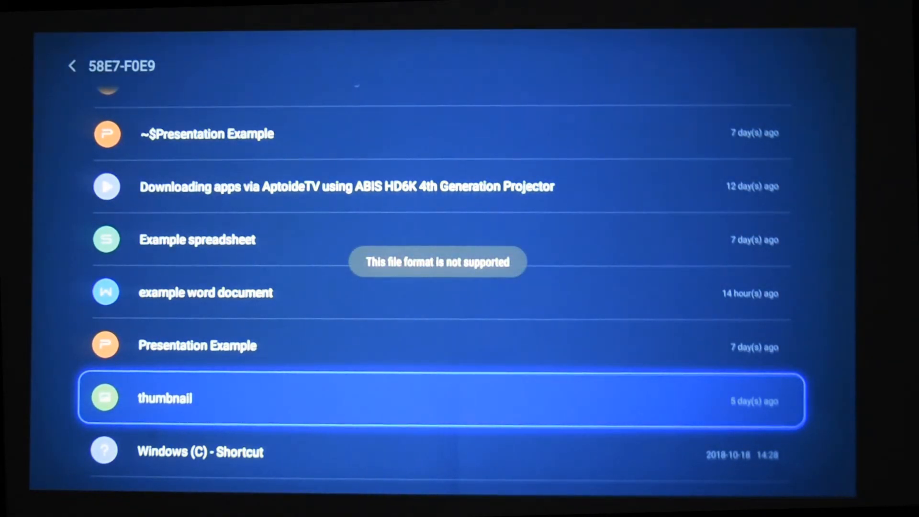
pyautogui.click(73, 66)
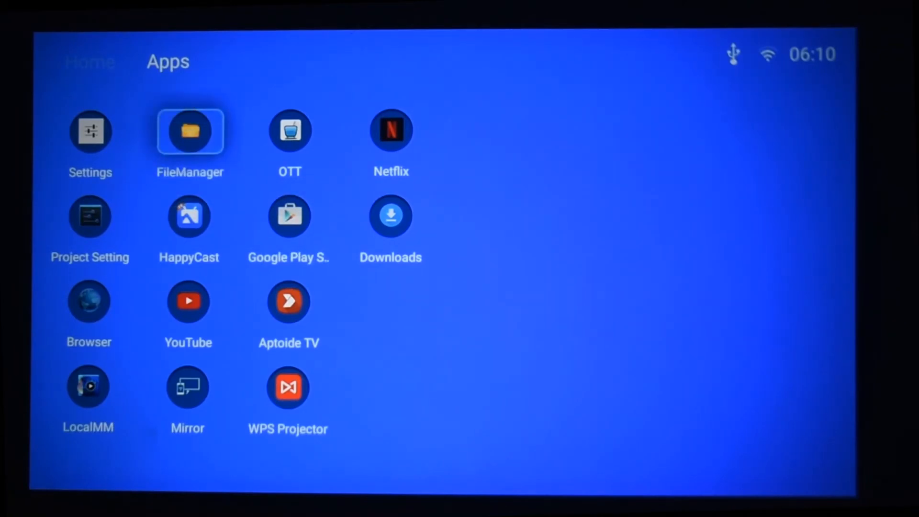
# Launch FileManager to browse USB drive 58E7-F0E9 under Mobile storage.
pyautogui.click(190, 131)
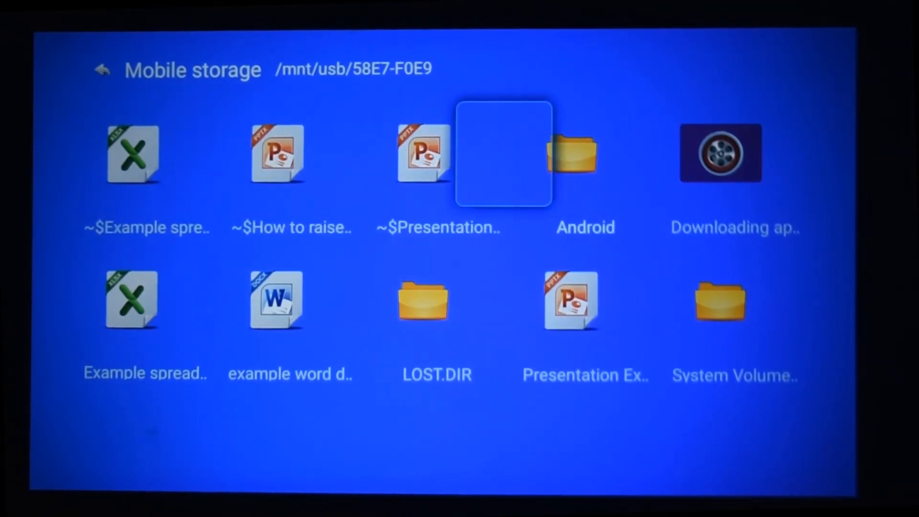
pyautogui.moveTo(719, 153)
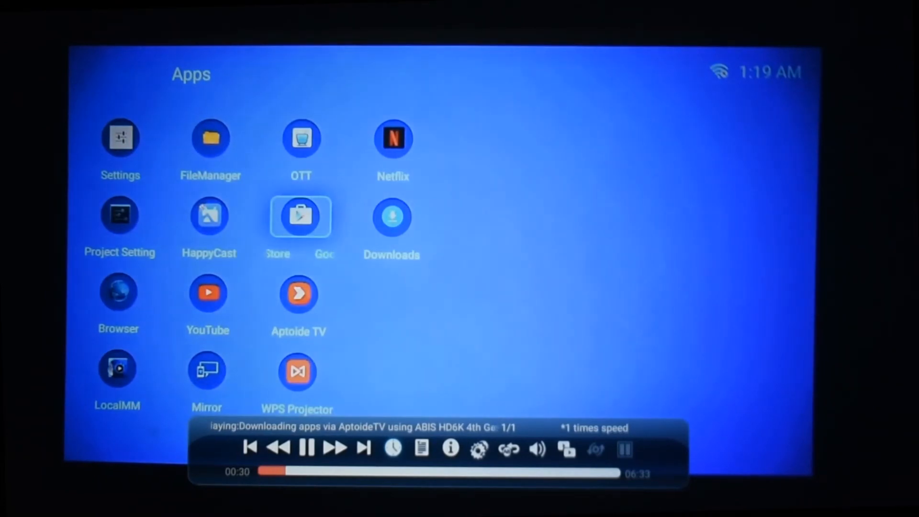
# Use the LocalMM playback controls while watching the AptoideTV tutorial video.
pyautogui.click(421, 449)
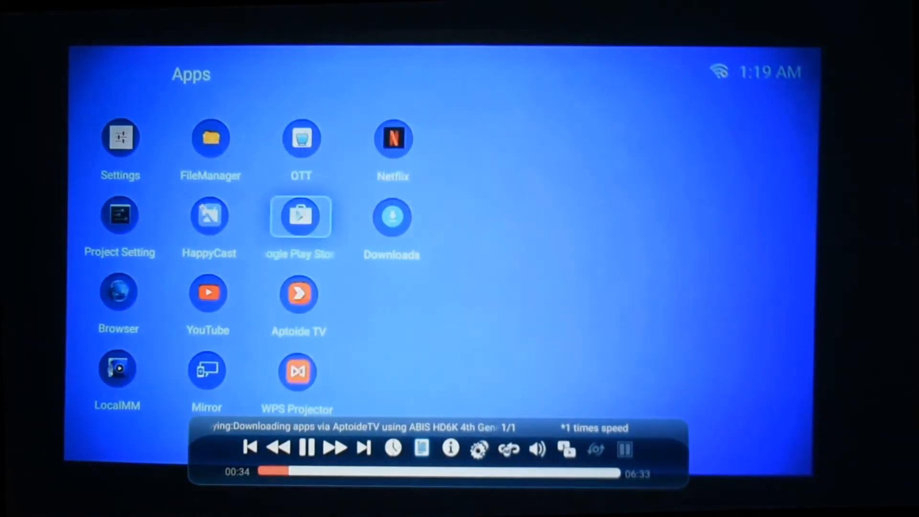
pyautogui.click(450, 448)
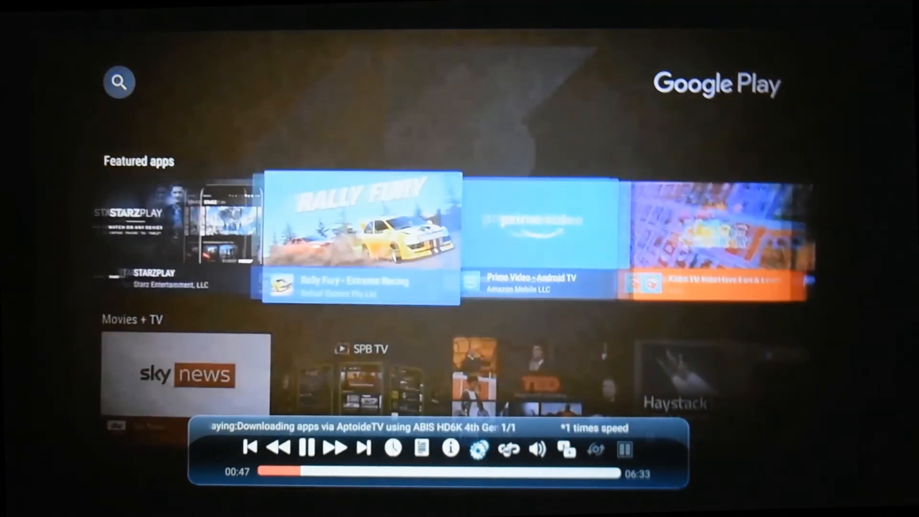
pyautogui.click(507, 449)
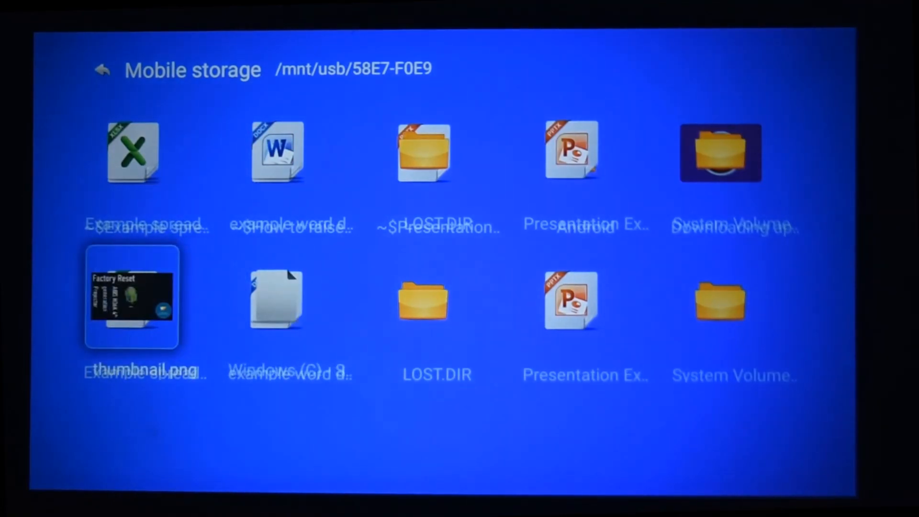
# Open thumbnail.png from the USB drive, then close it and exit FileManager to Apps.
pyautogui.doubleClick(132, 298)
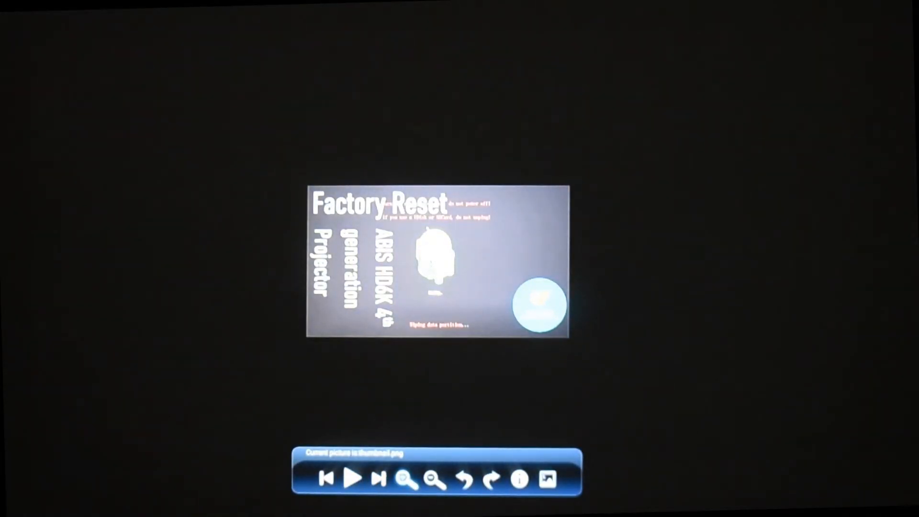
pyautogui.click(407, 479)
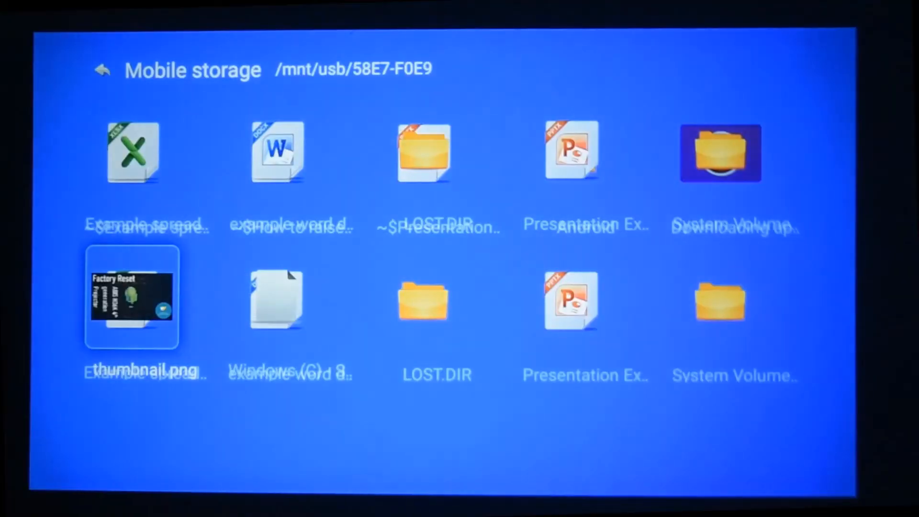
pyautogui.click(103, 69)
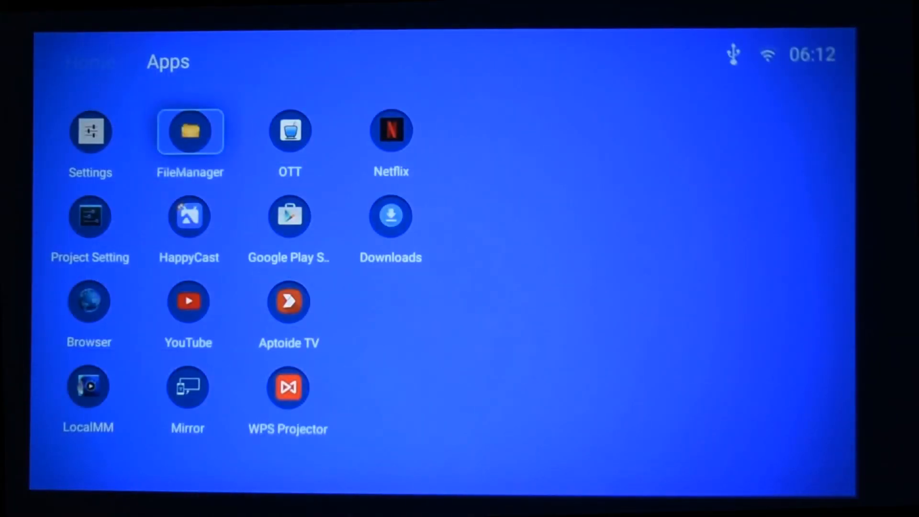